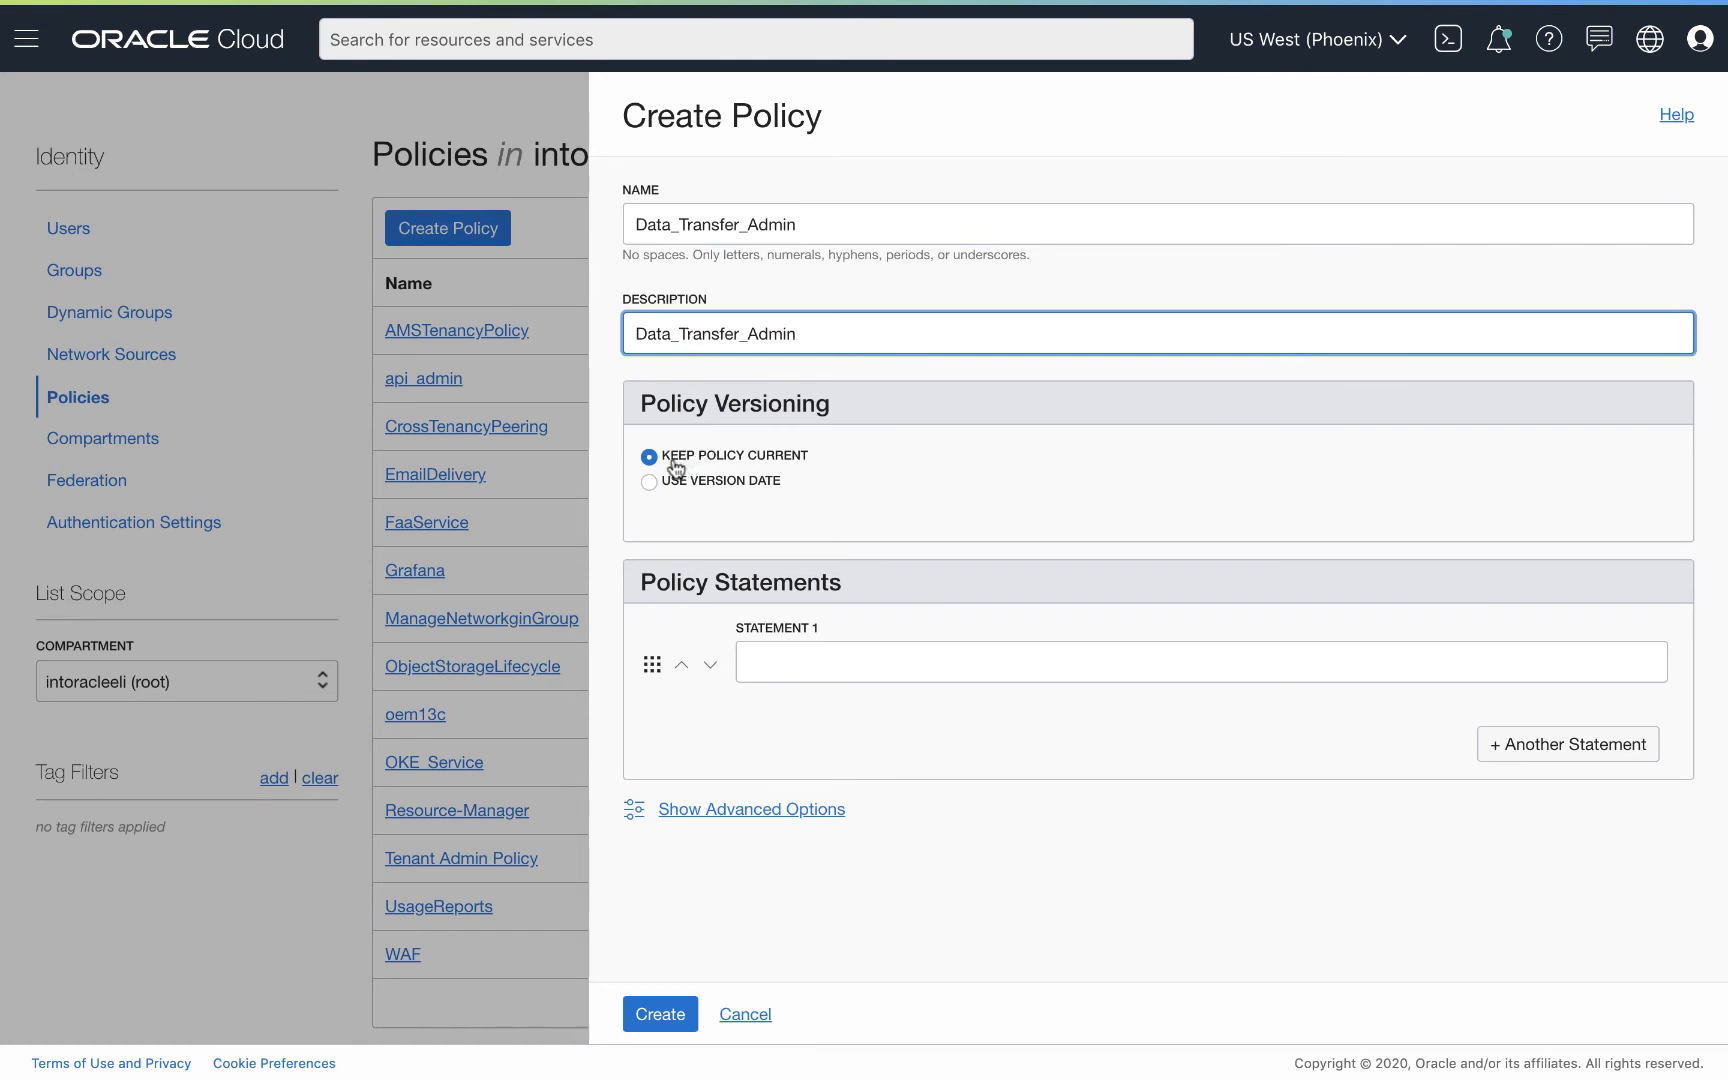
Create the Data_Transfer_Admin policy with its three statements in the root compartment
click(659, 1013)
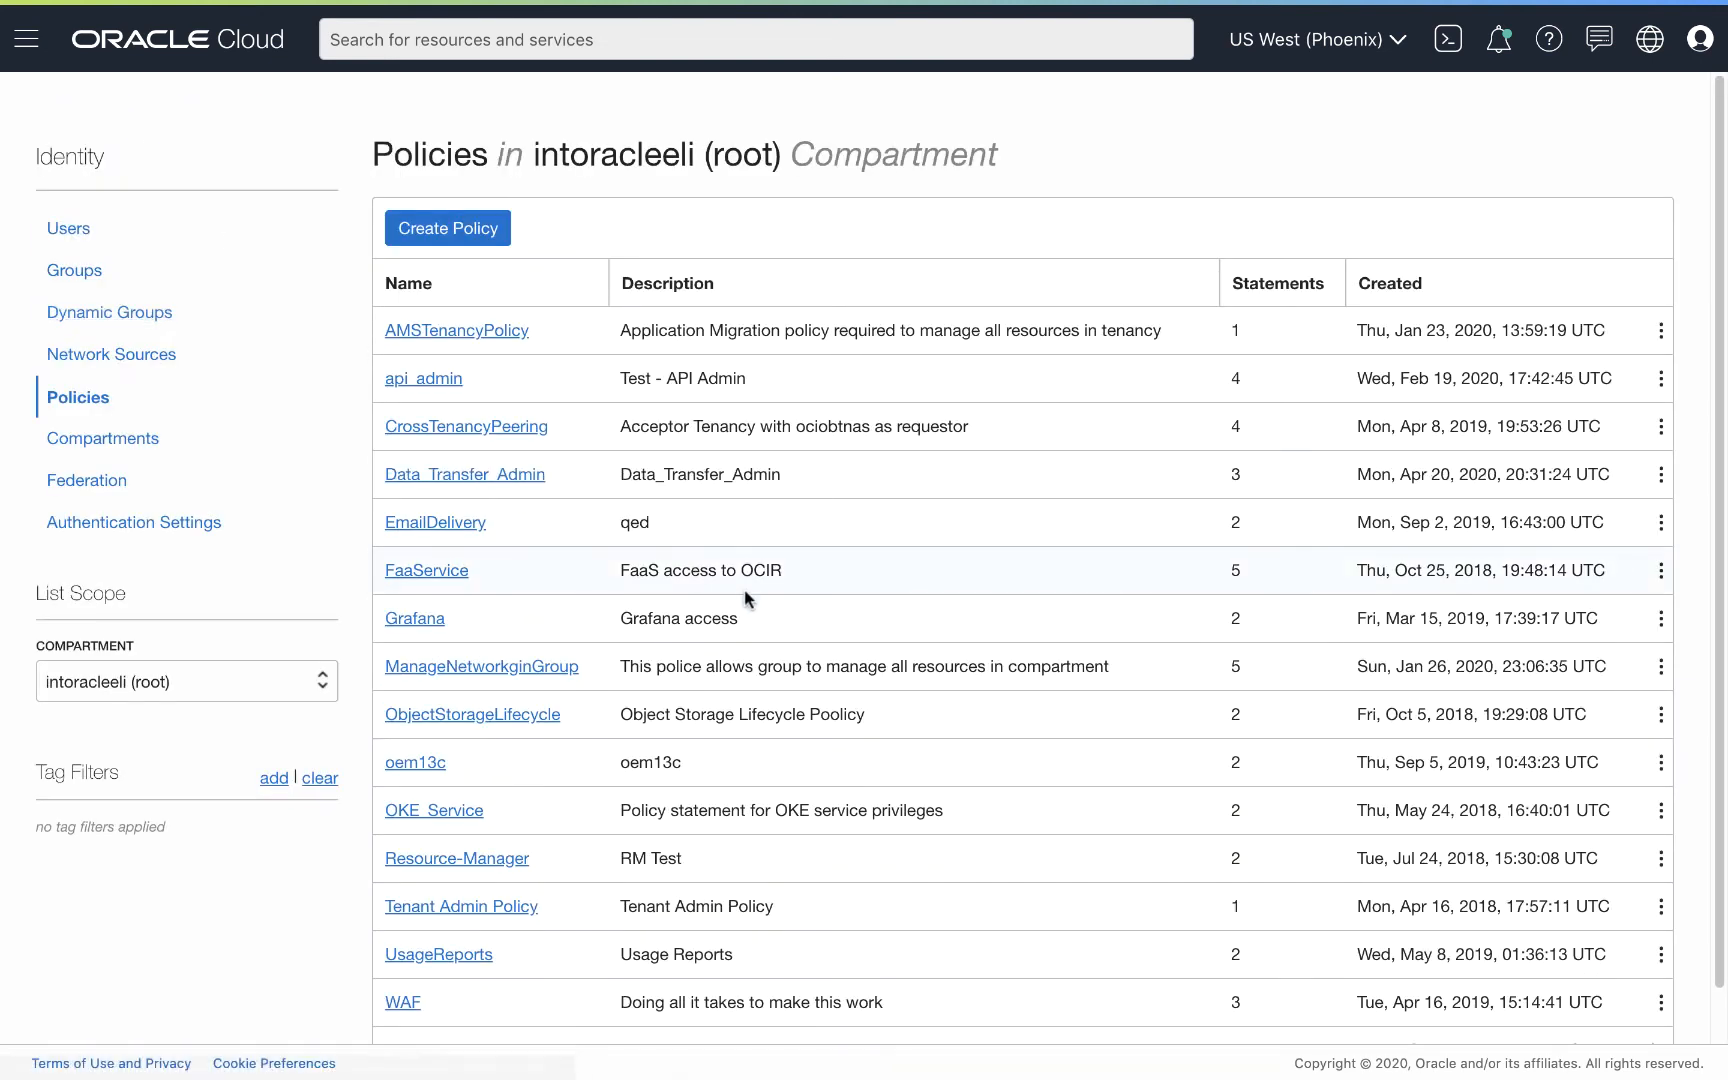